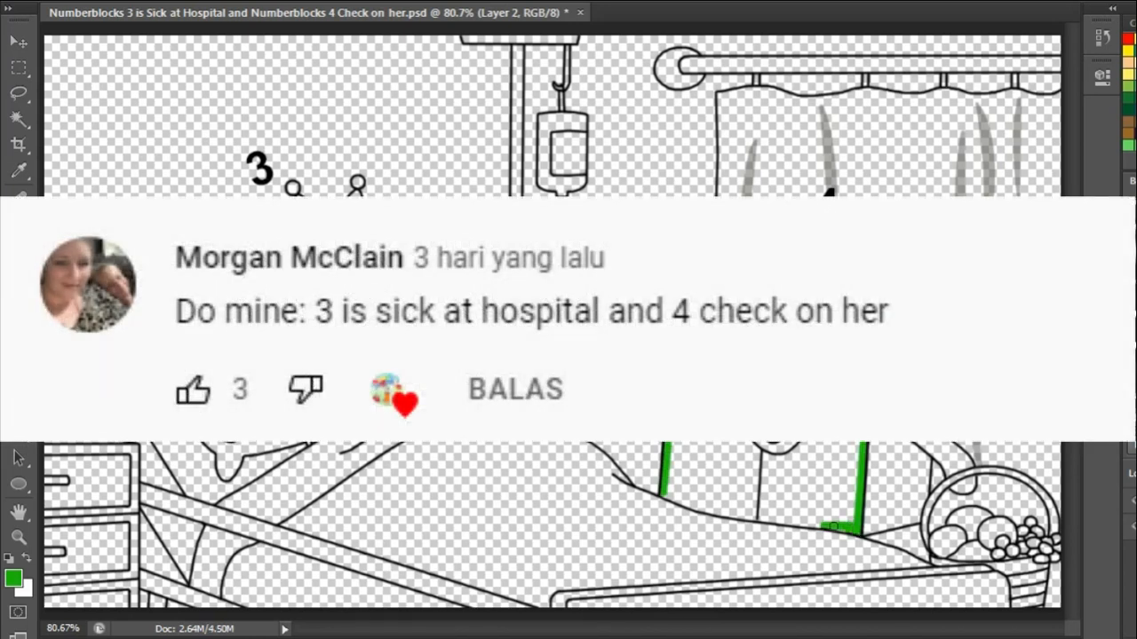
- Paint 4's blue flowers, orange wrapping, red band and green arm, and outline 3 in yellow
drag(657, 510, 839, 516)
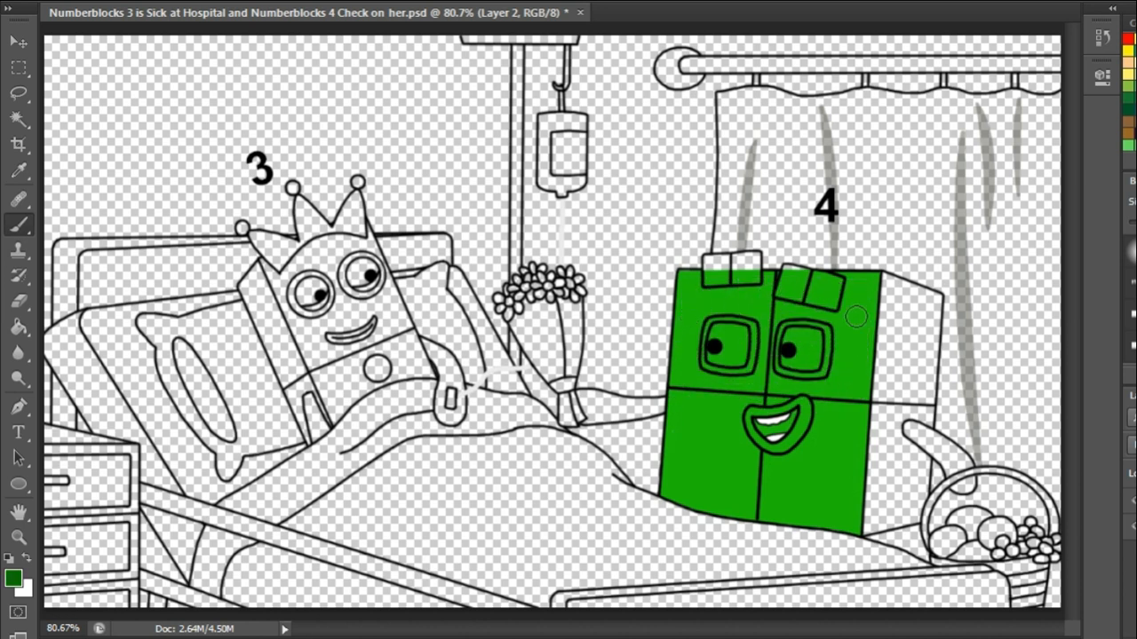
click(733, 266)
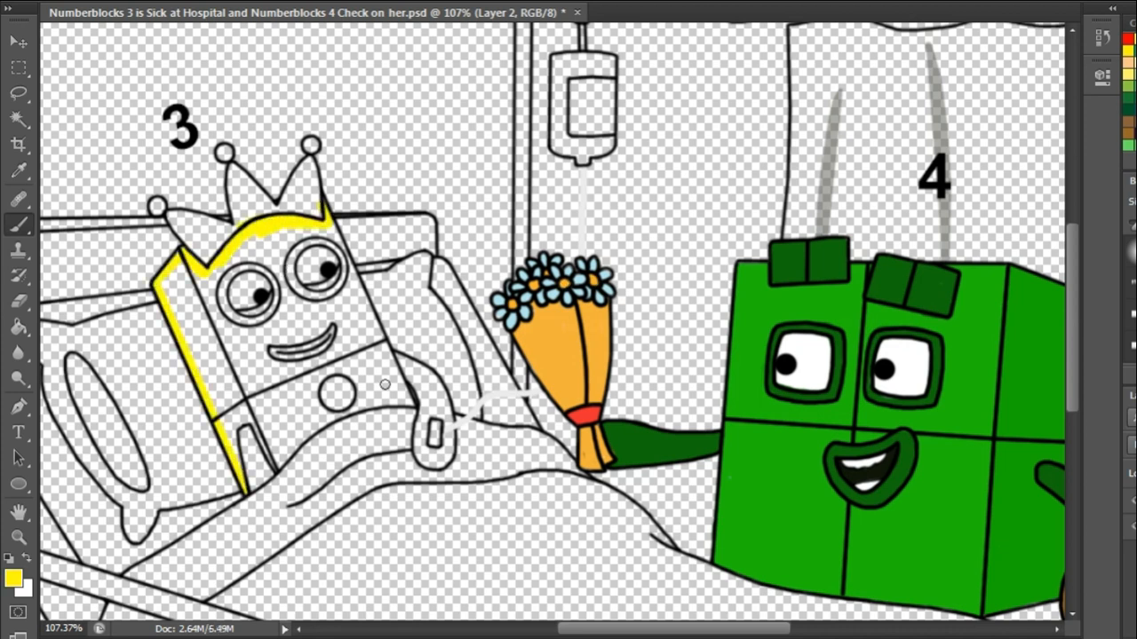
- Paint 3's body yellow, then add the red crown, mouth and body dot
click(240, 375)
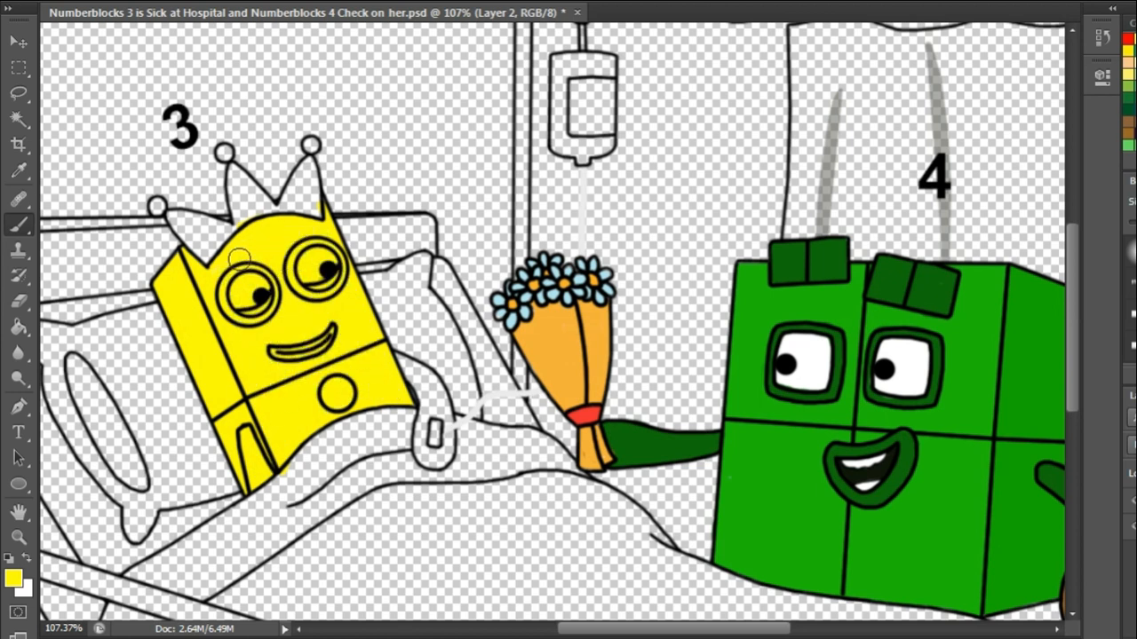
drag(247, 436, 253, 479)
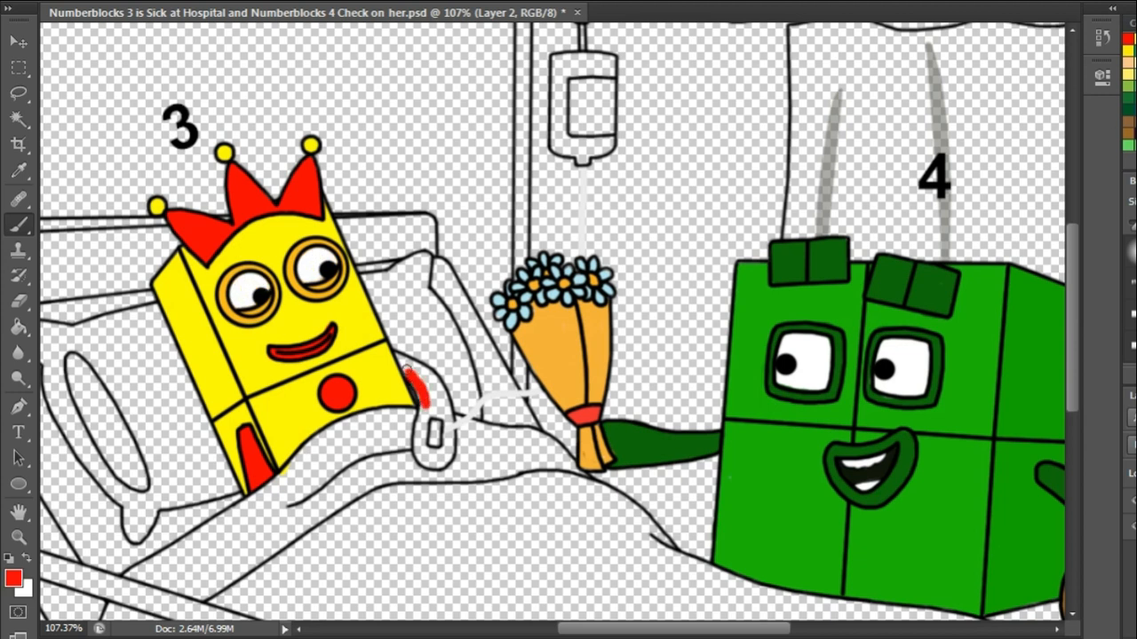
drag(413, 364, 436, 462)
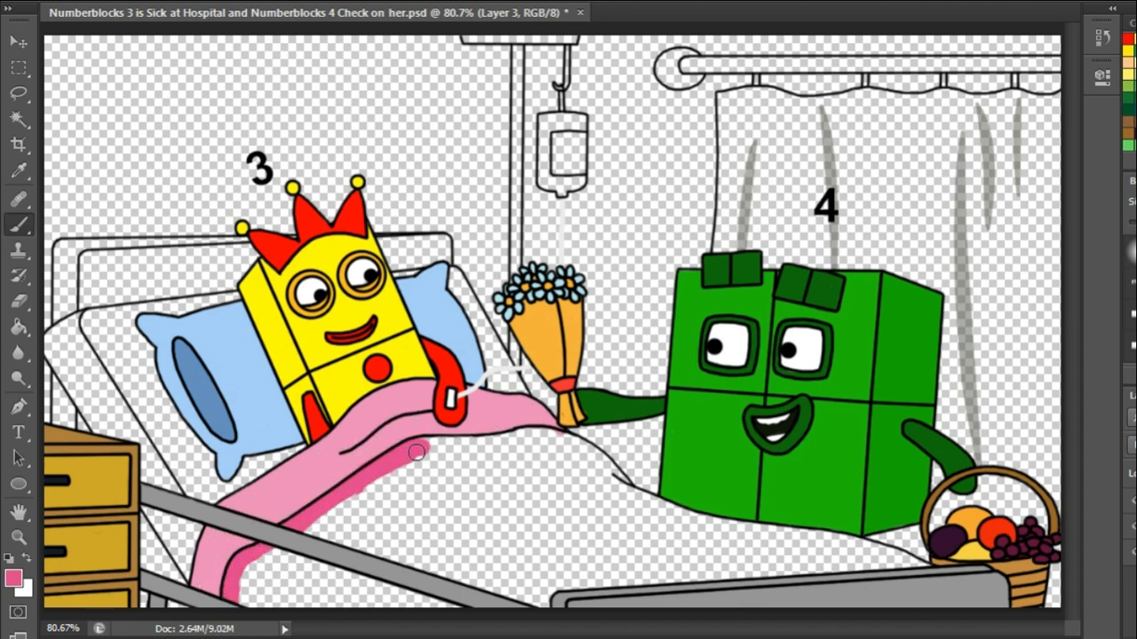
- Paint a thick pink band along the blanket's lower edge
drag(418, 453, 933, 578)
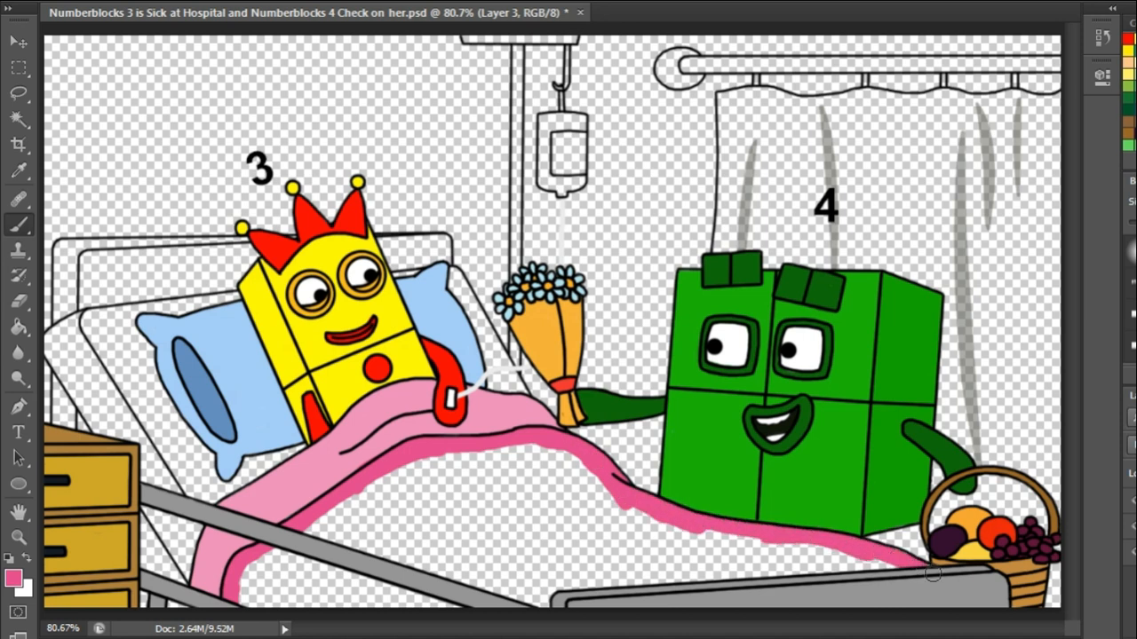